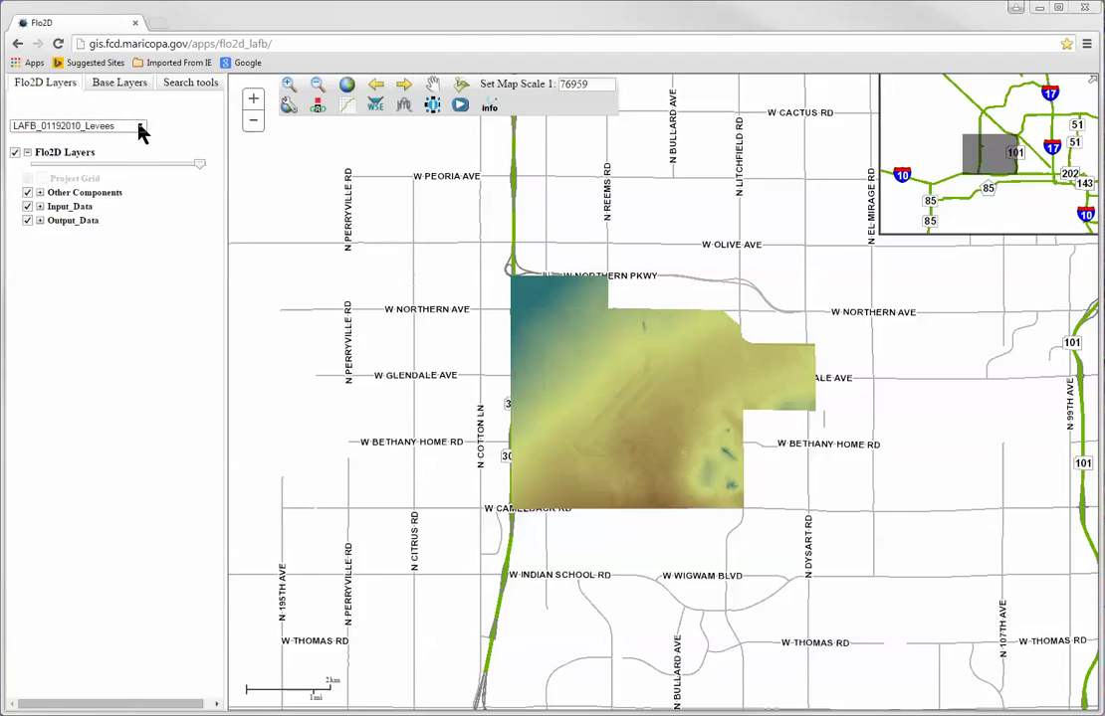
Browse the available scenarios and keep LAFB_01192010_Levees selected.
left_click(142, 125)
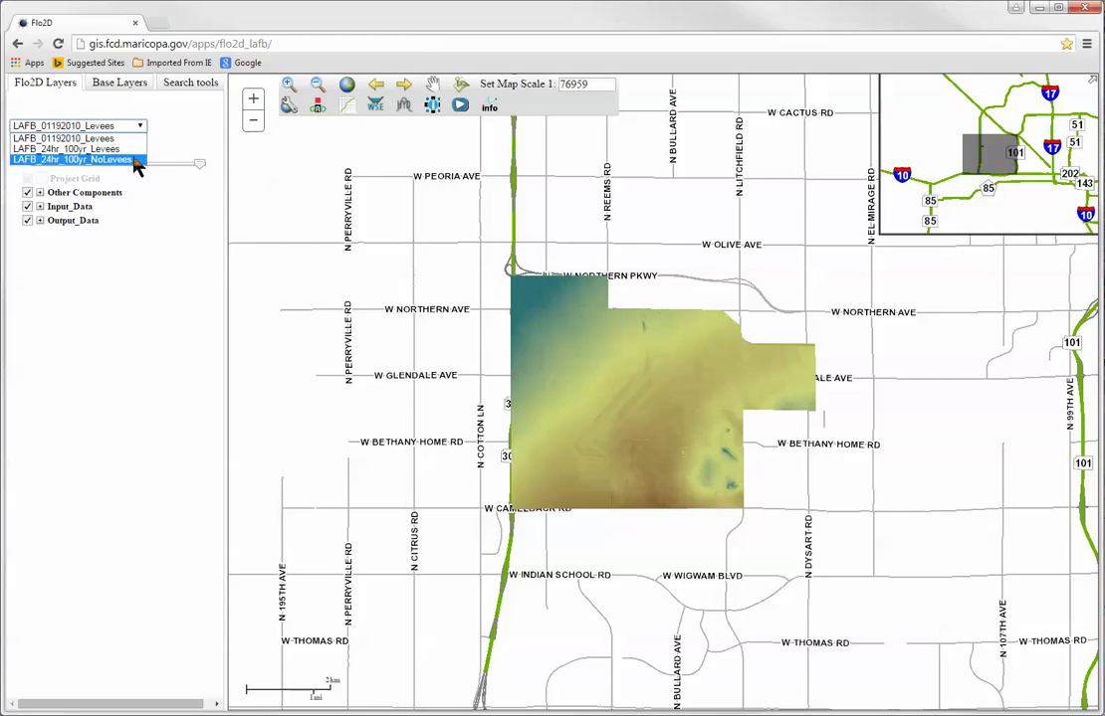
left_click(74, 148)
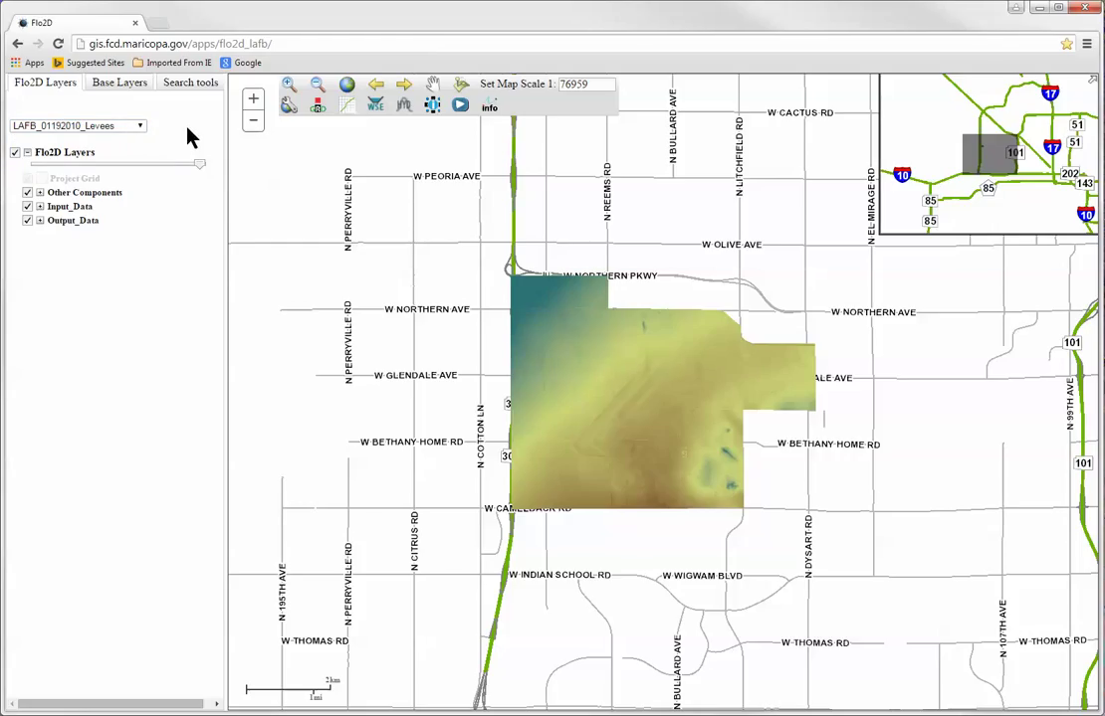
mouse_move(194, 162)
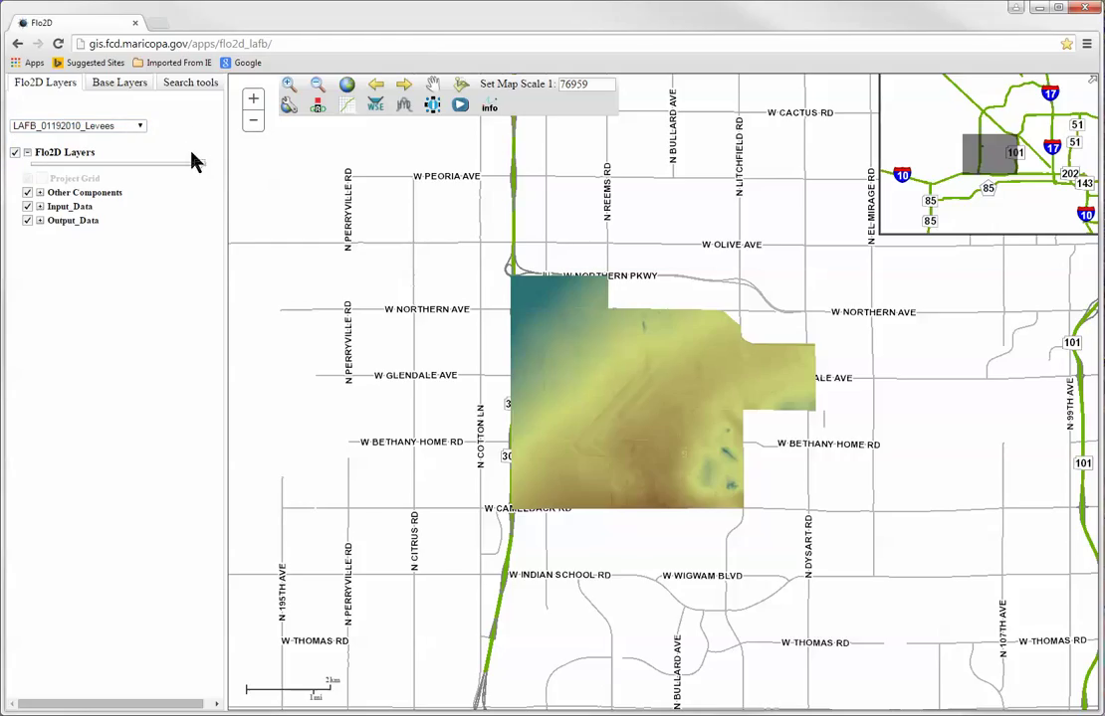
mouse_move(199, 167)
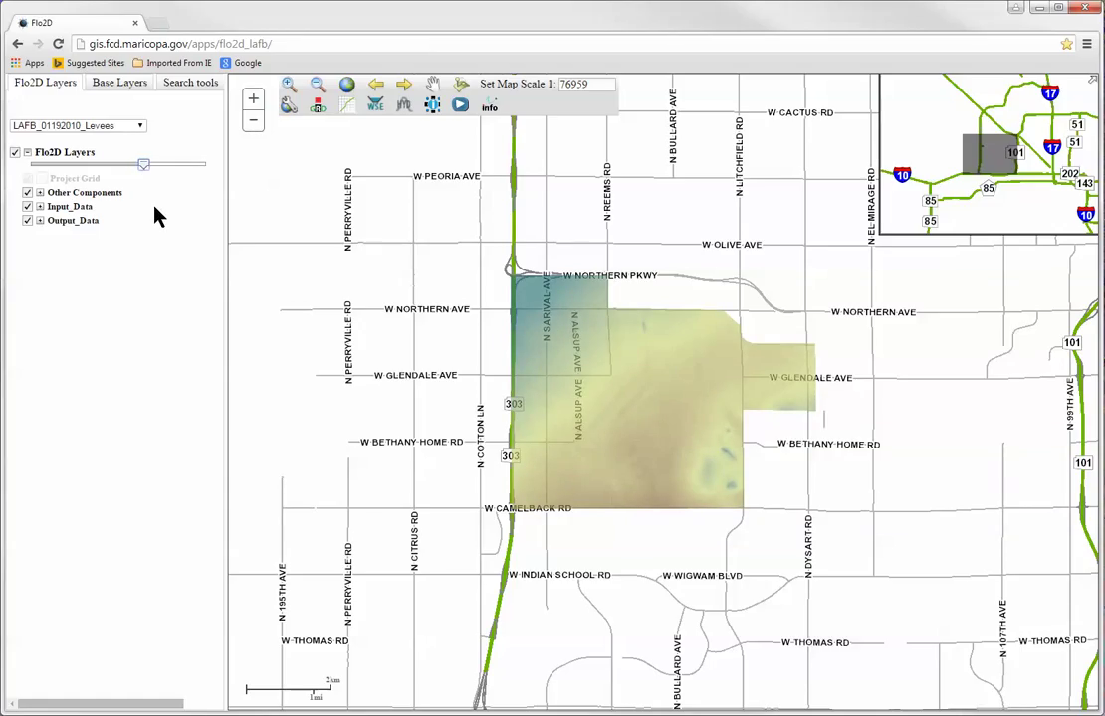
mouse_move(125, 215)
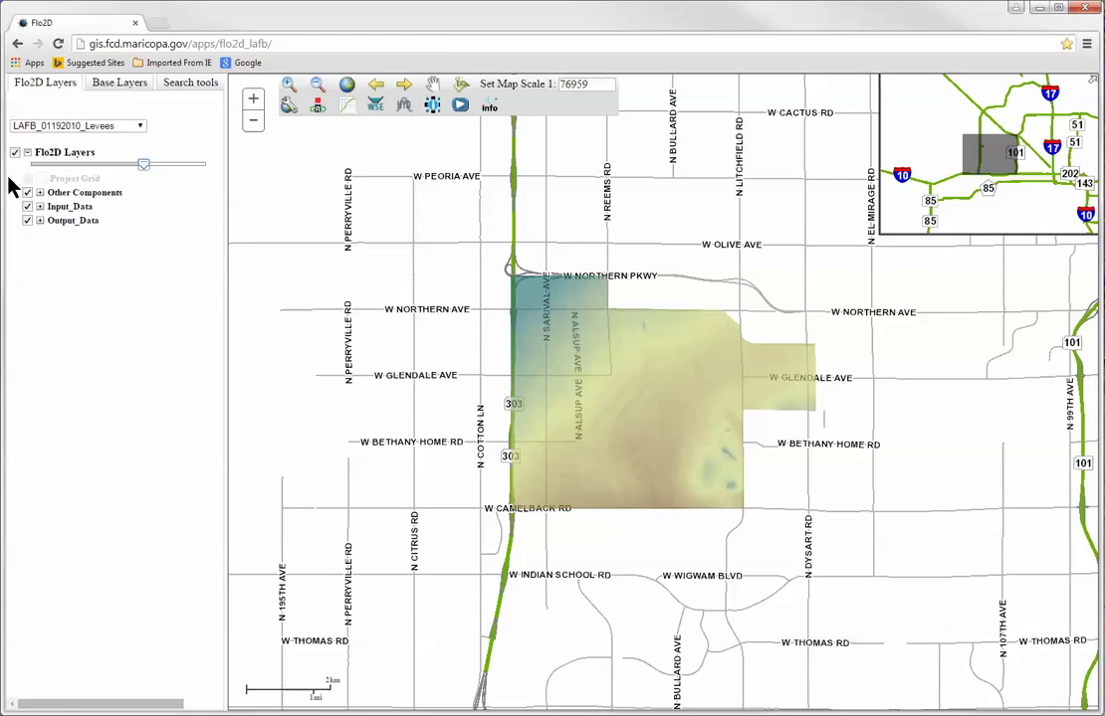
mouse_move(18, 202)
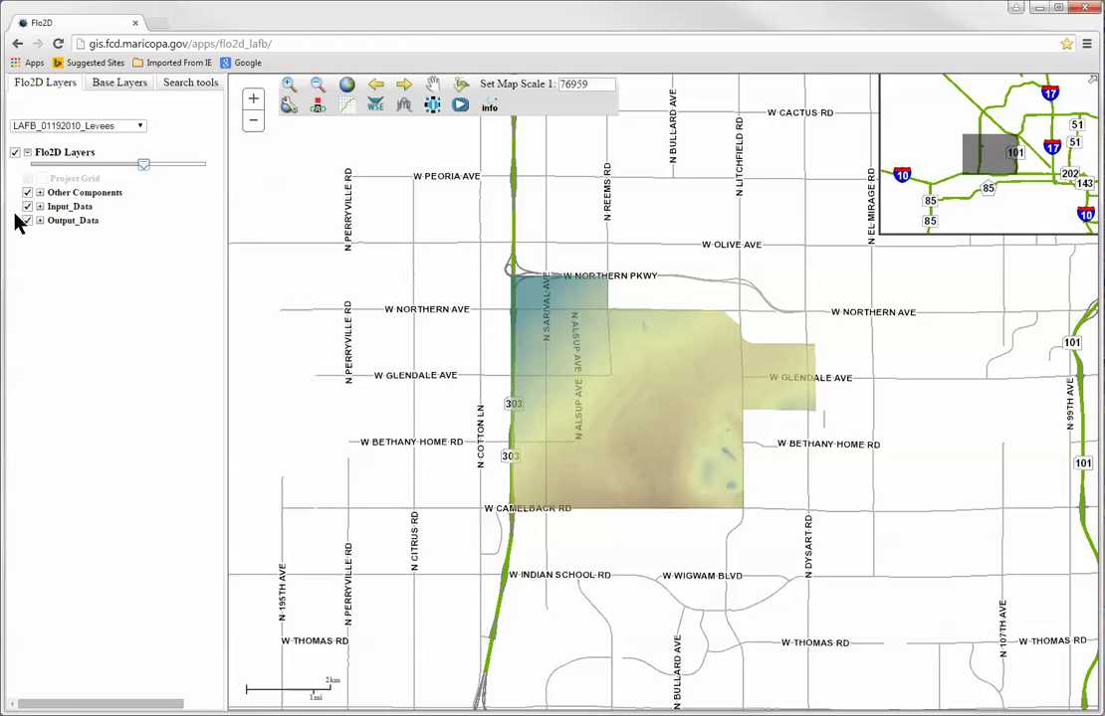
mouse_move(15, 227)
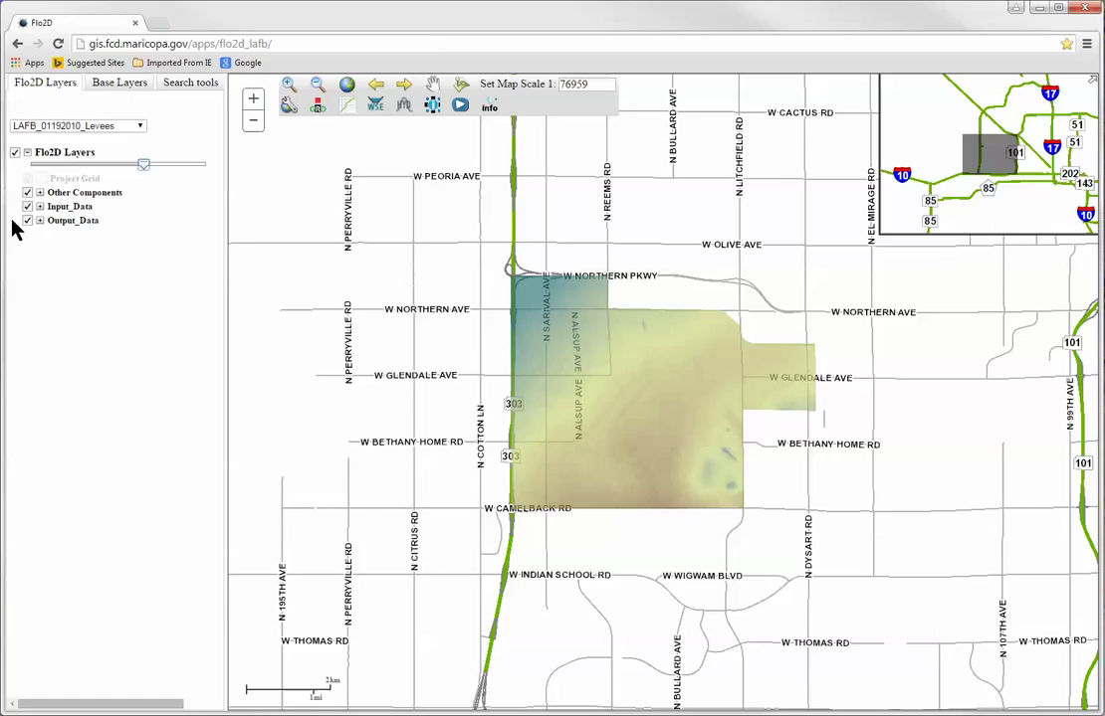
mouse_move(264, 154)
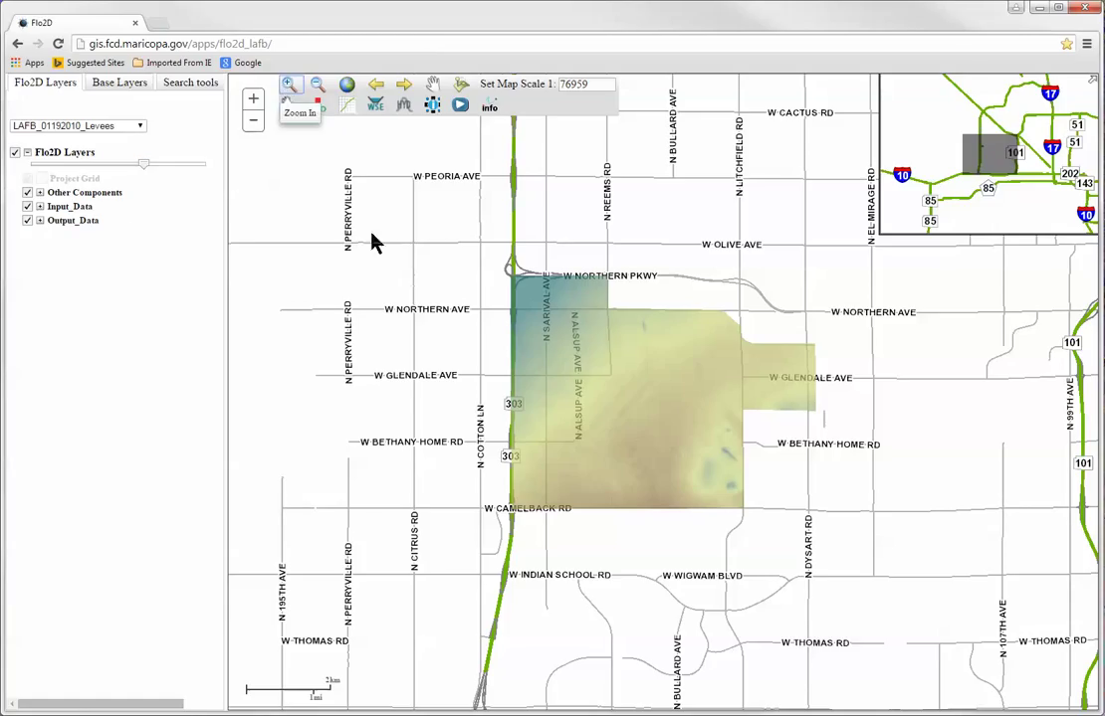
mouse_move(607, 448)
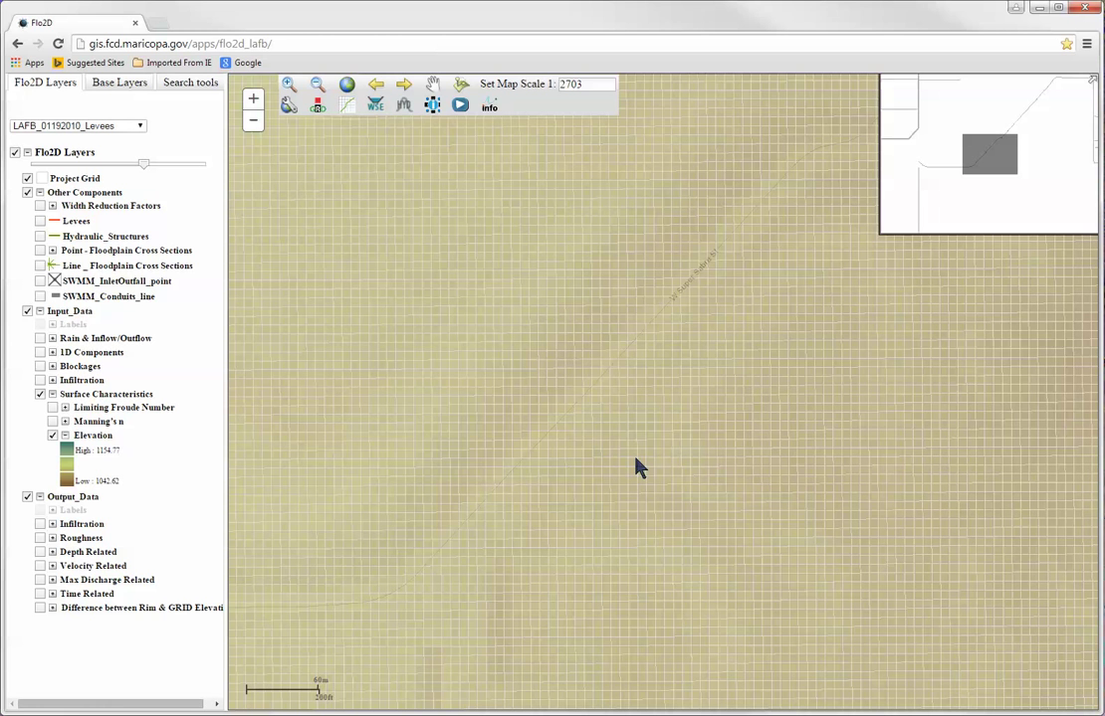
Zoom in twice to individual grid cells and switch on the Input_Data labels.
left_click(588, 370)
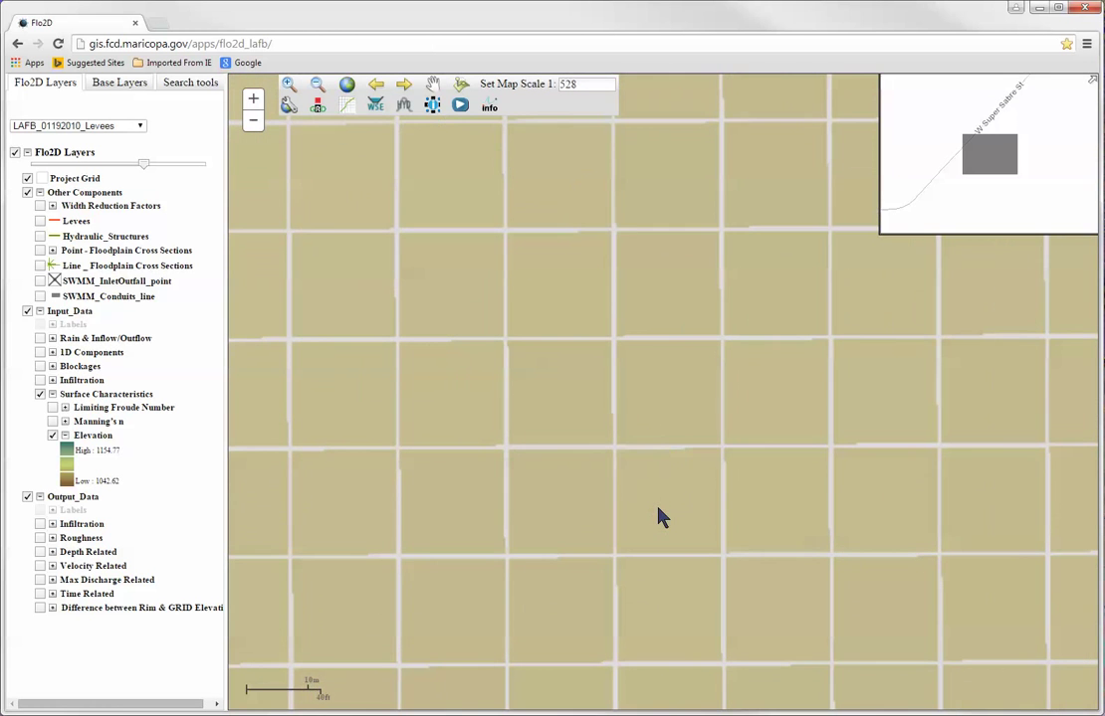
left_click(253, 98)
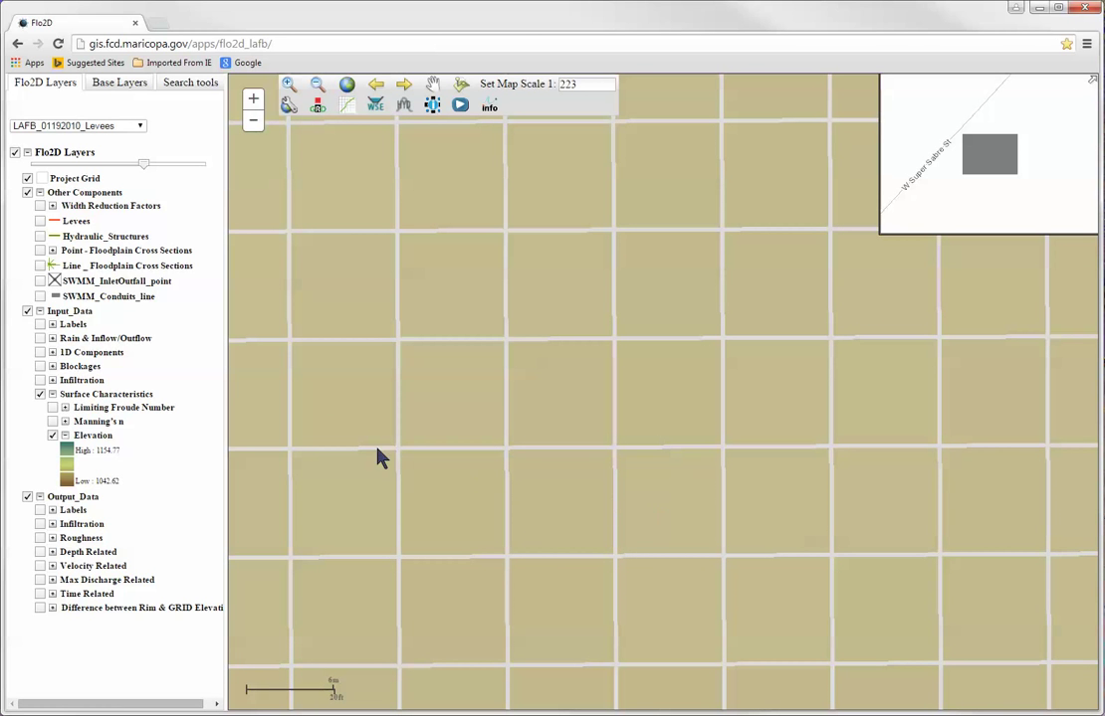
left_click(48, 323)
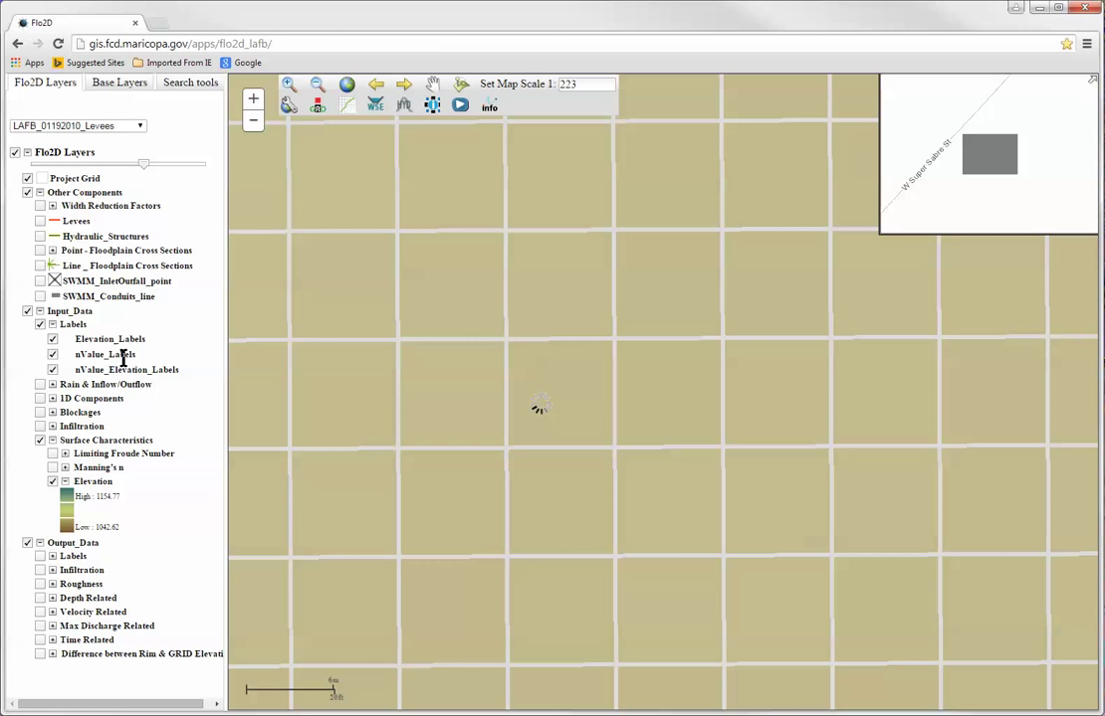
Leave only cell number and elevation labels on, then return to the previous wider extent.
left_click(52, 354)
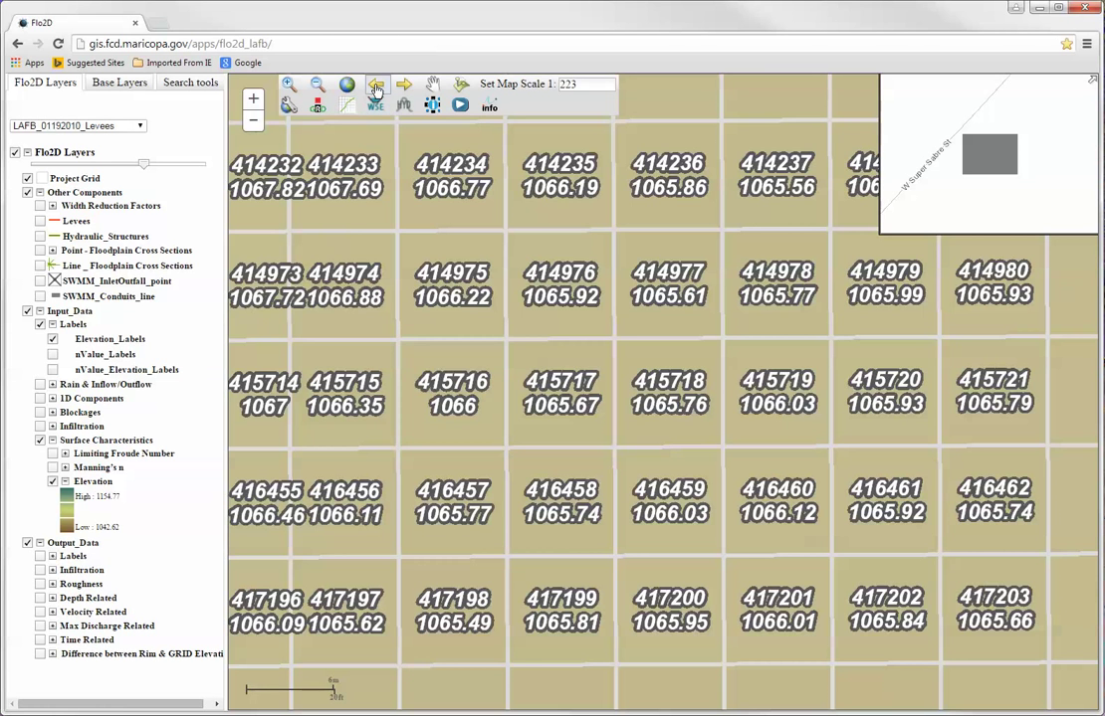
left_click(376, 86)
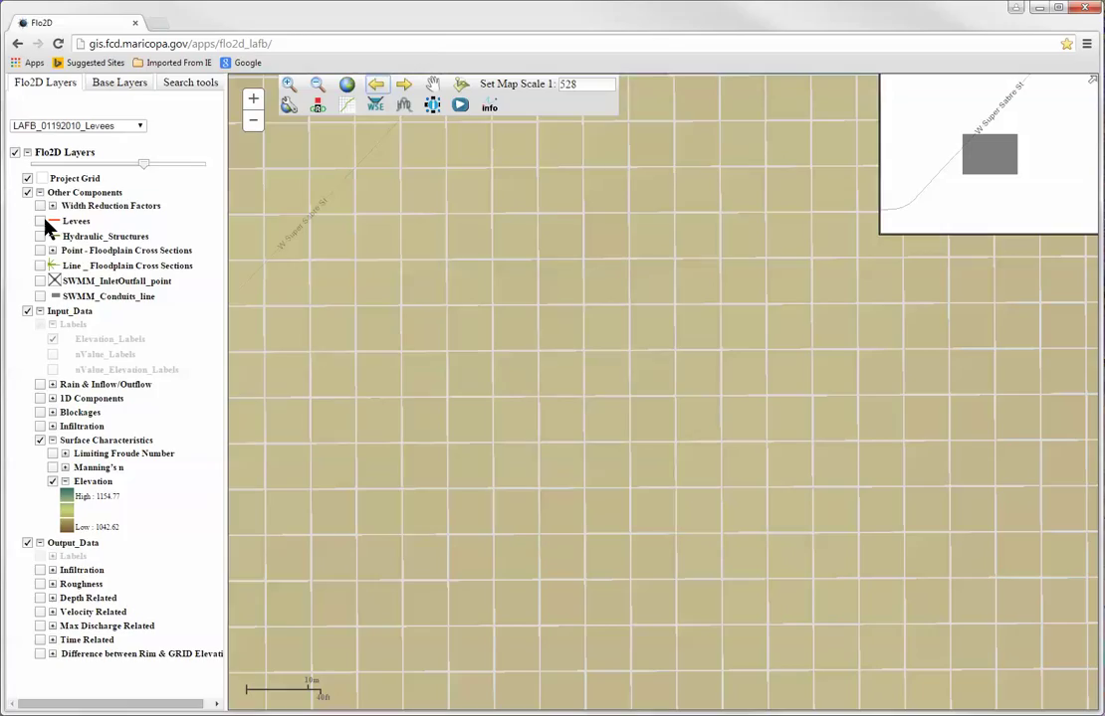
Turn on the Levees layer and collapse the Other Components group.
left_click(41, 221)
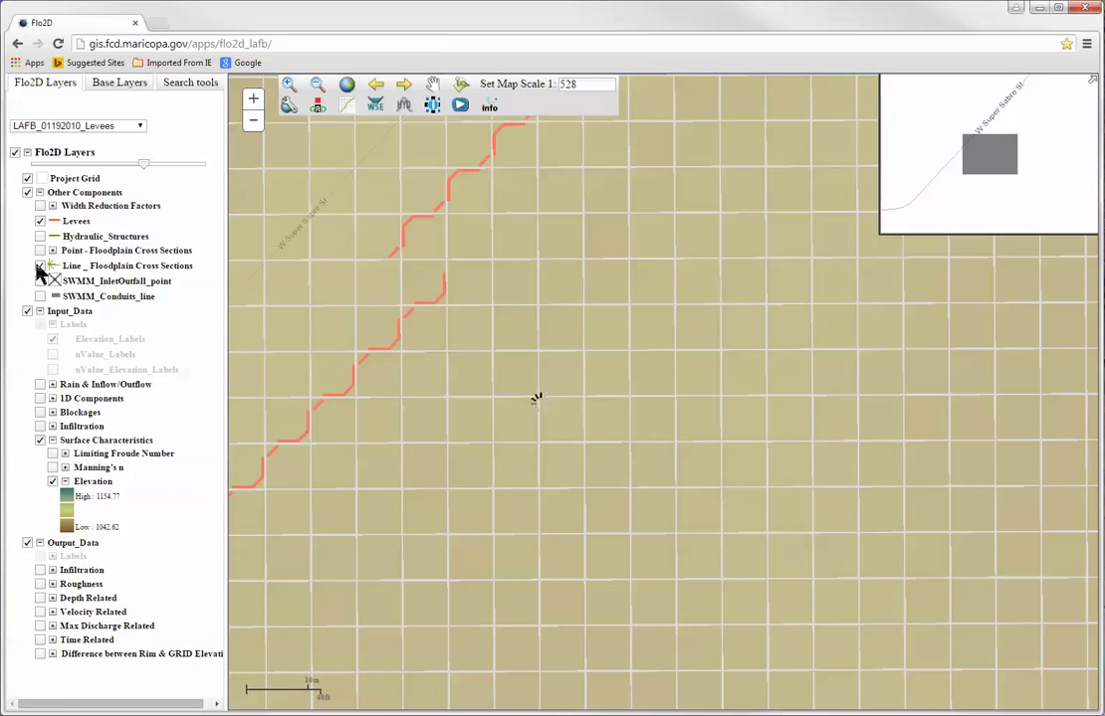
left_click(41, 266)
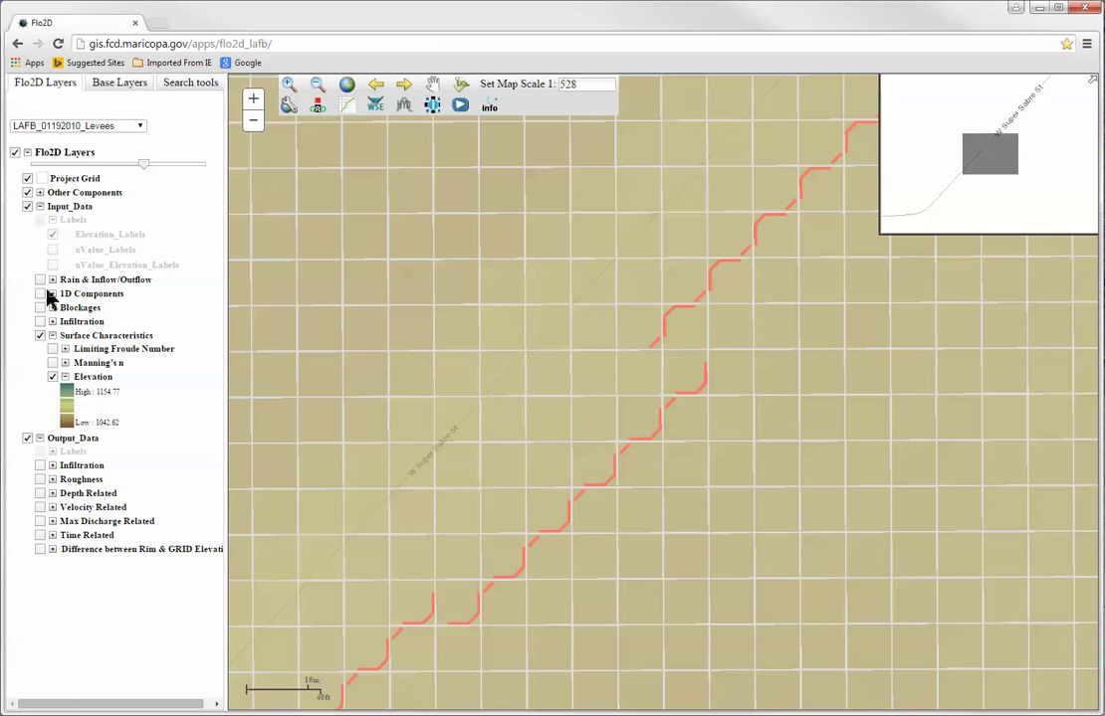
left_click(42, 279)
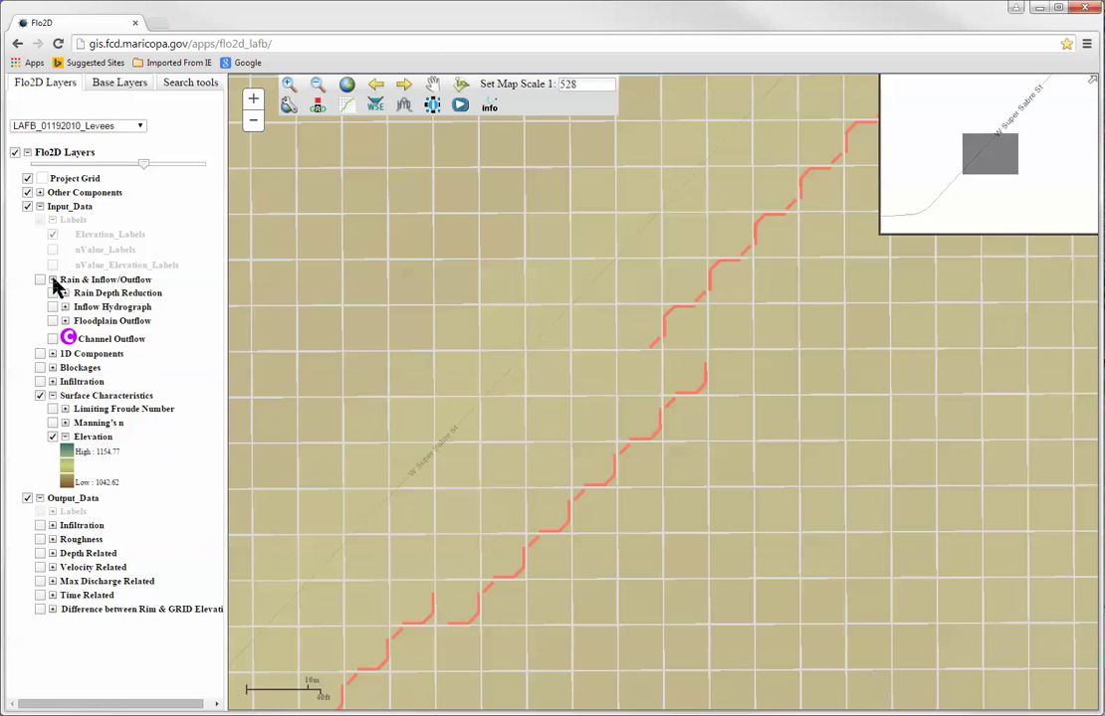
Expand the Inflow Hydrograph, 1D Components and Infiltration layer groups and scroll the panel.
left_click(64, 307)
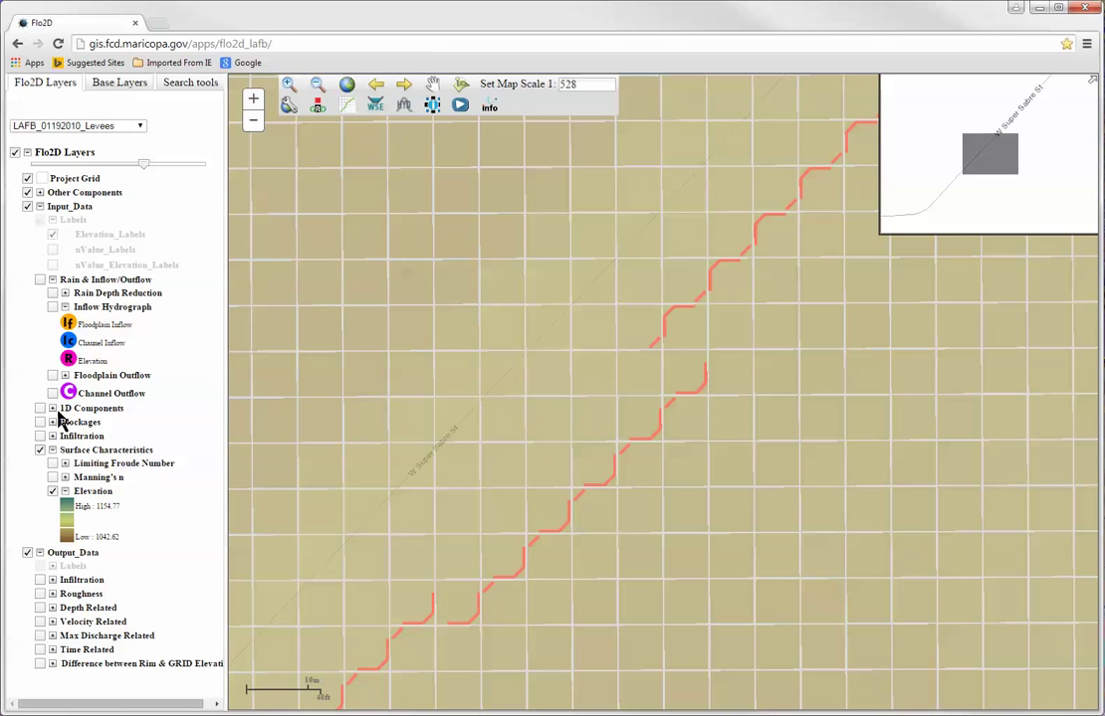
left_click(42, 408)
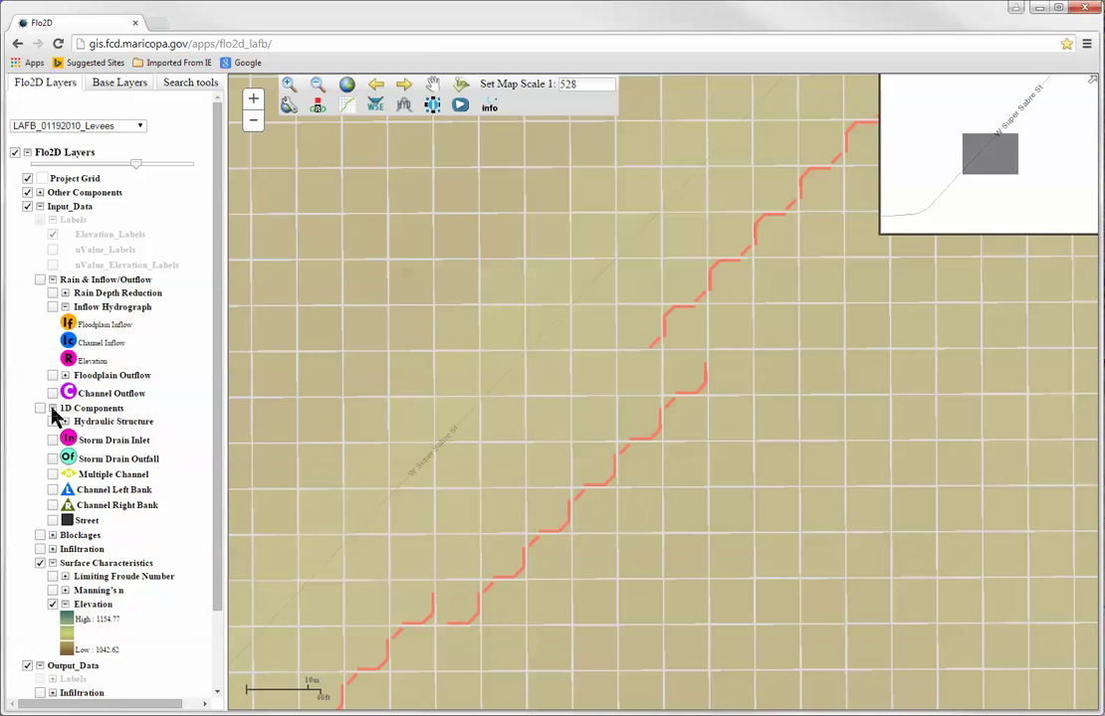
left_click(41, 549)
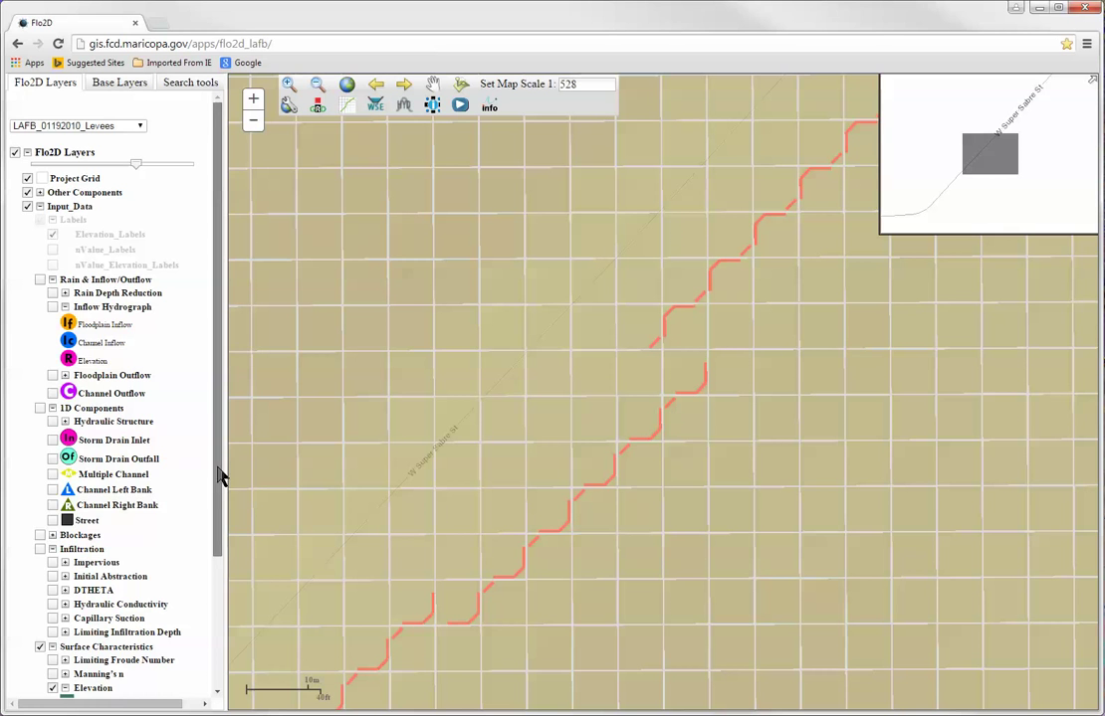
scroll("down", 3)
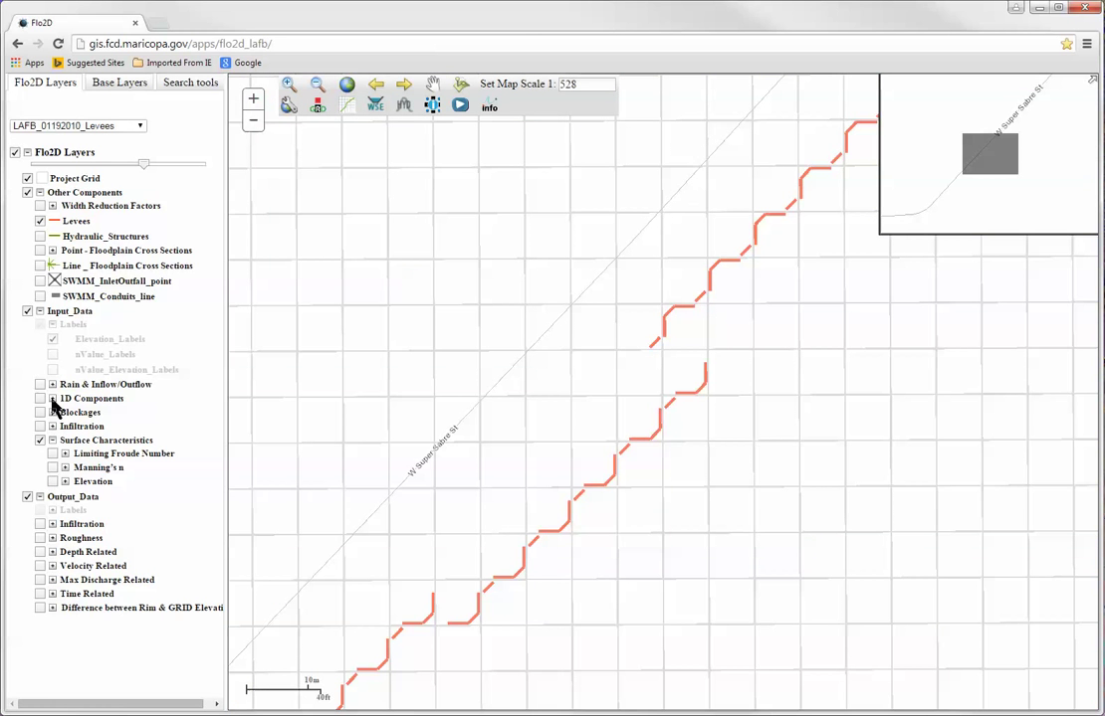
Show Blockages > Levee symbols, hide the levee lines and project grid, collapse Blockages.
left_click(53, 412)
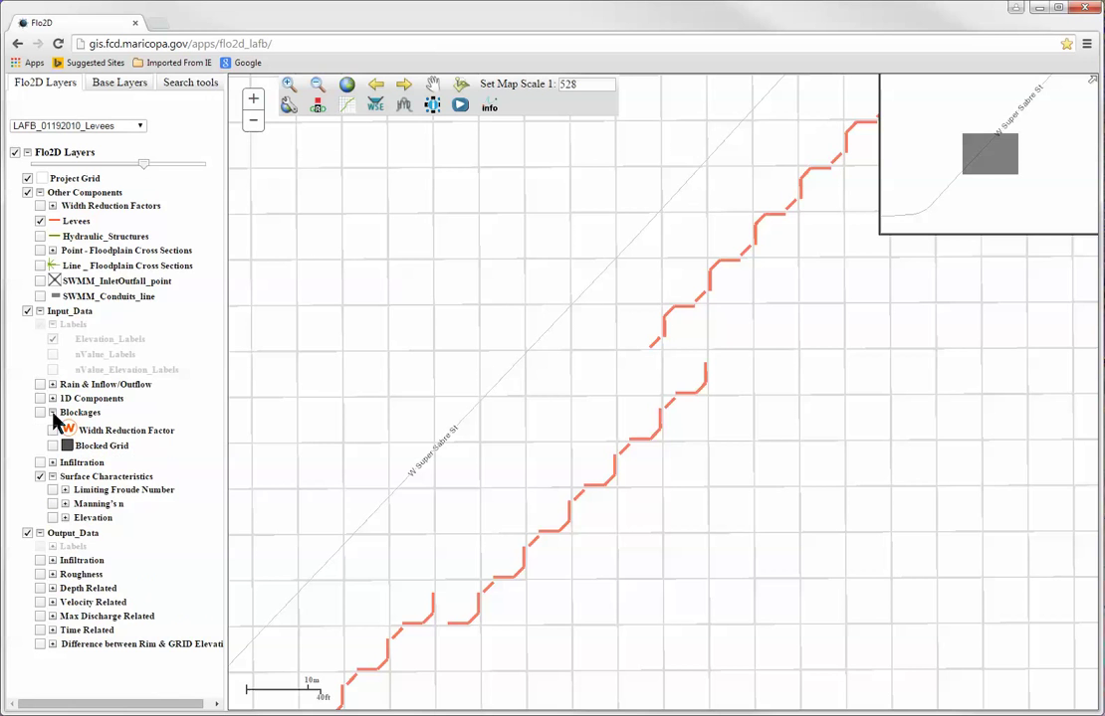
left_click(54, 412)
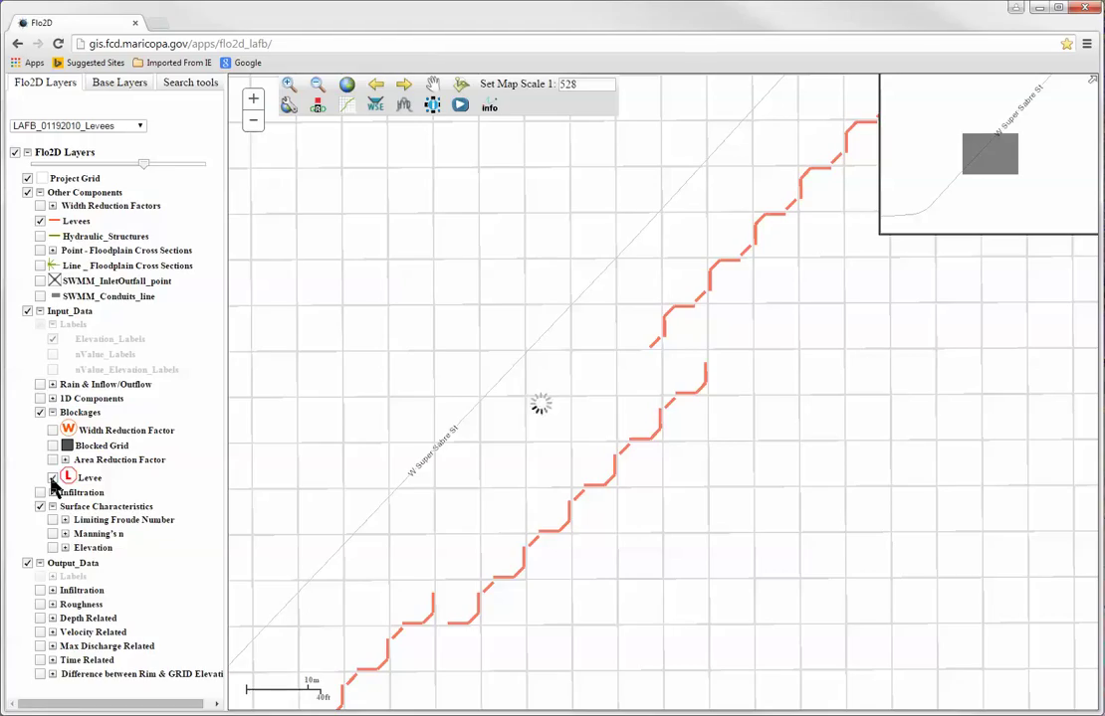
left_click(53, 478)
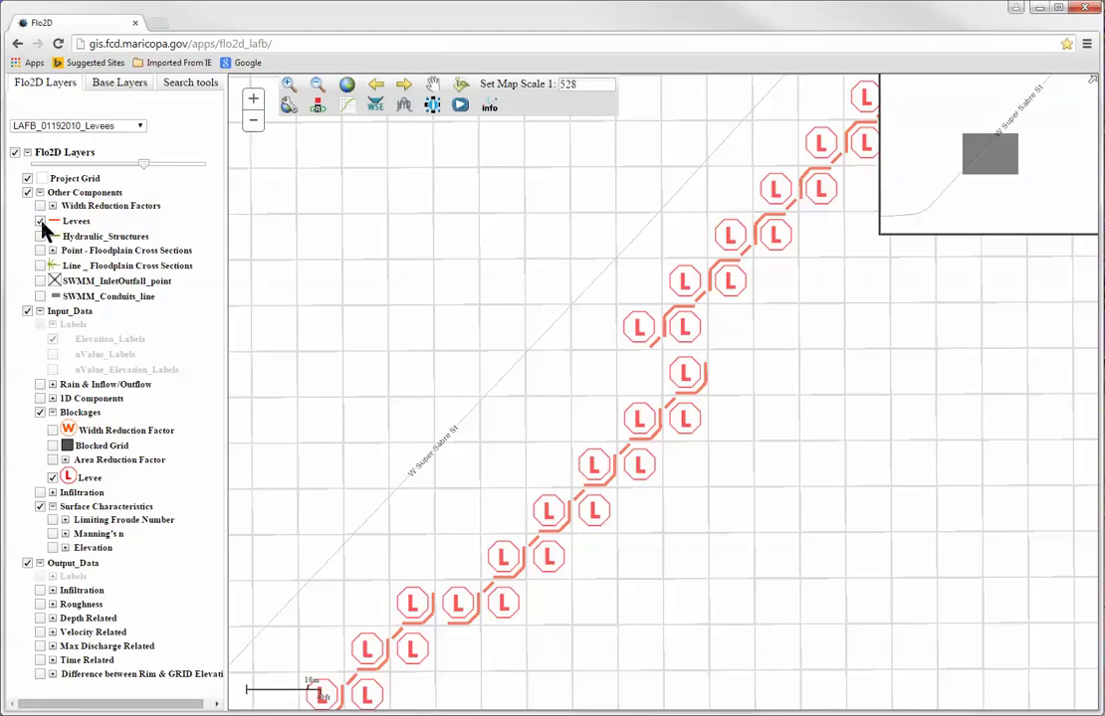
left_click(39, 221)
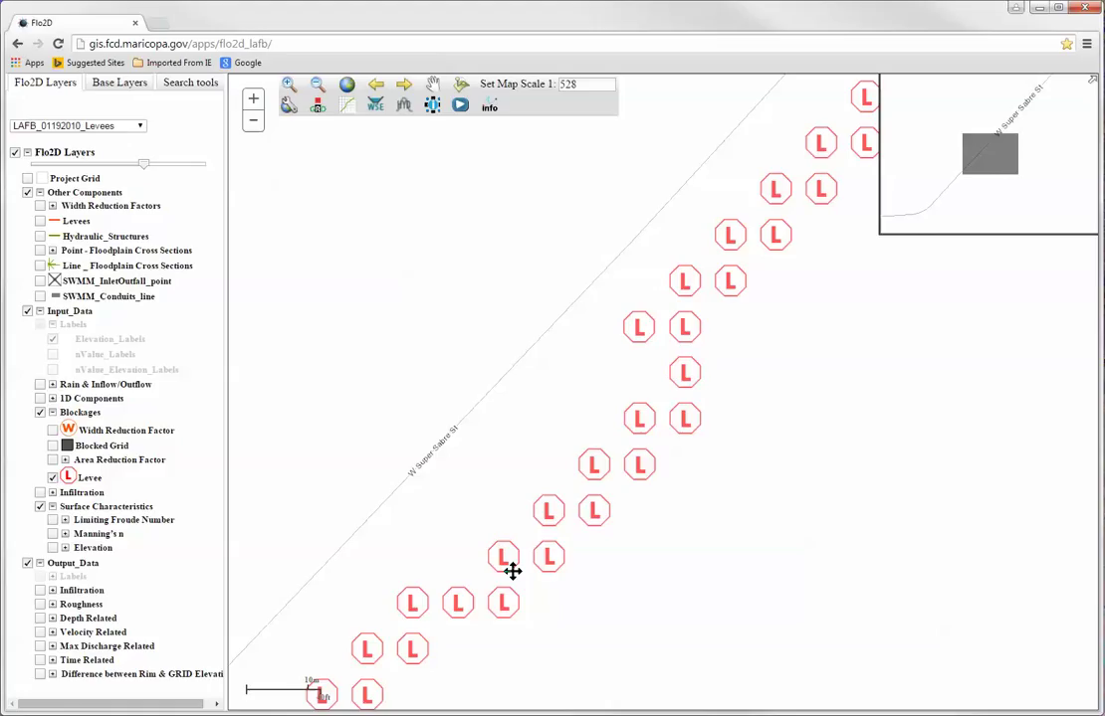
mouse_move(358, 554)
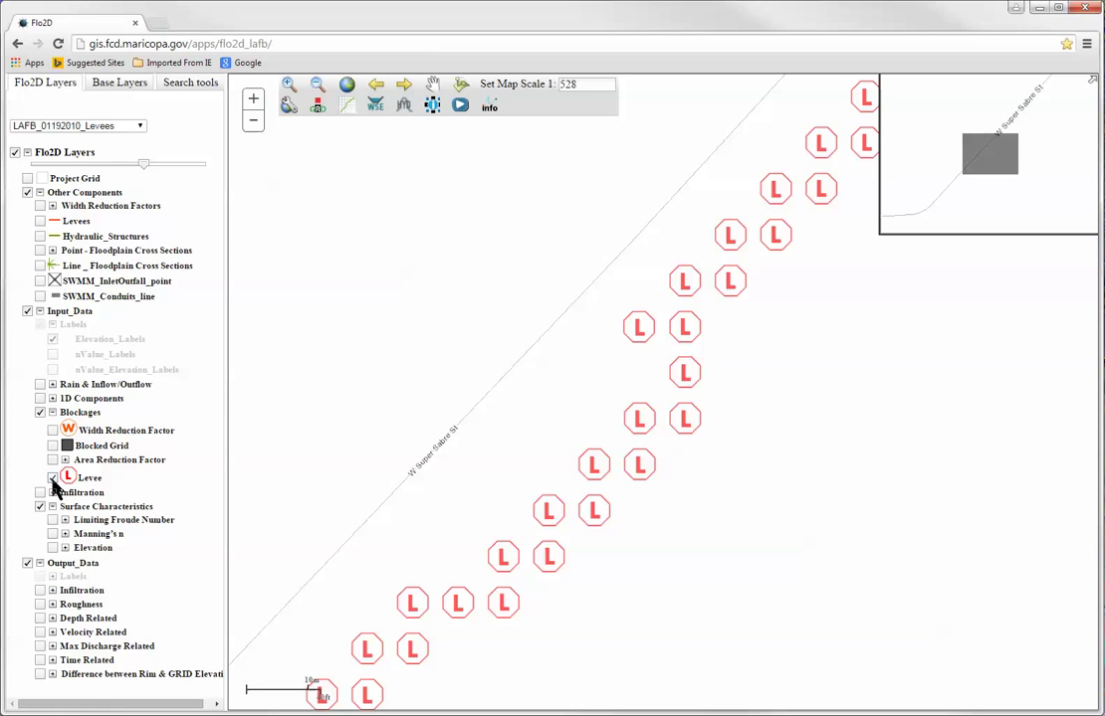
left_click(42, 412)
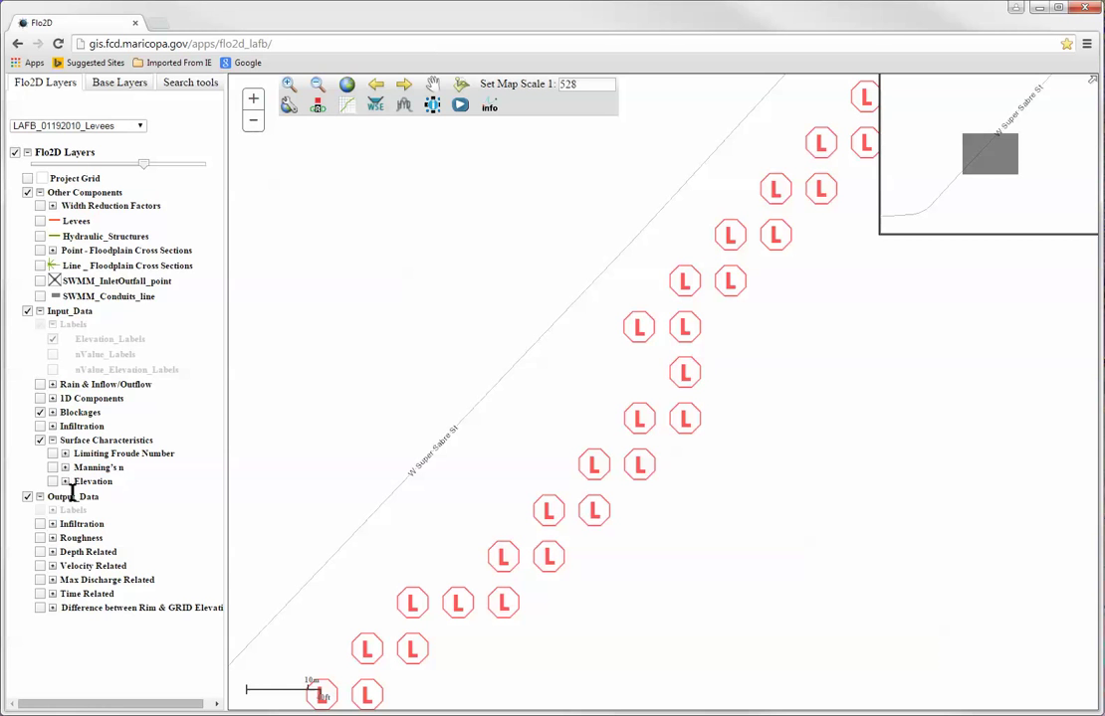
Turn on Depth Related > Maximum Depth and scroll down to its depth legend.
left_click(64, 552)
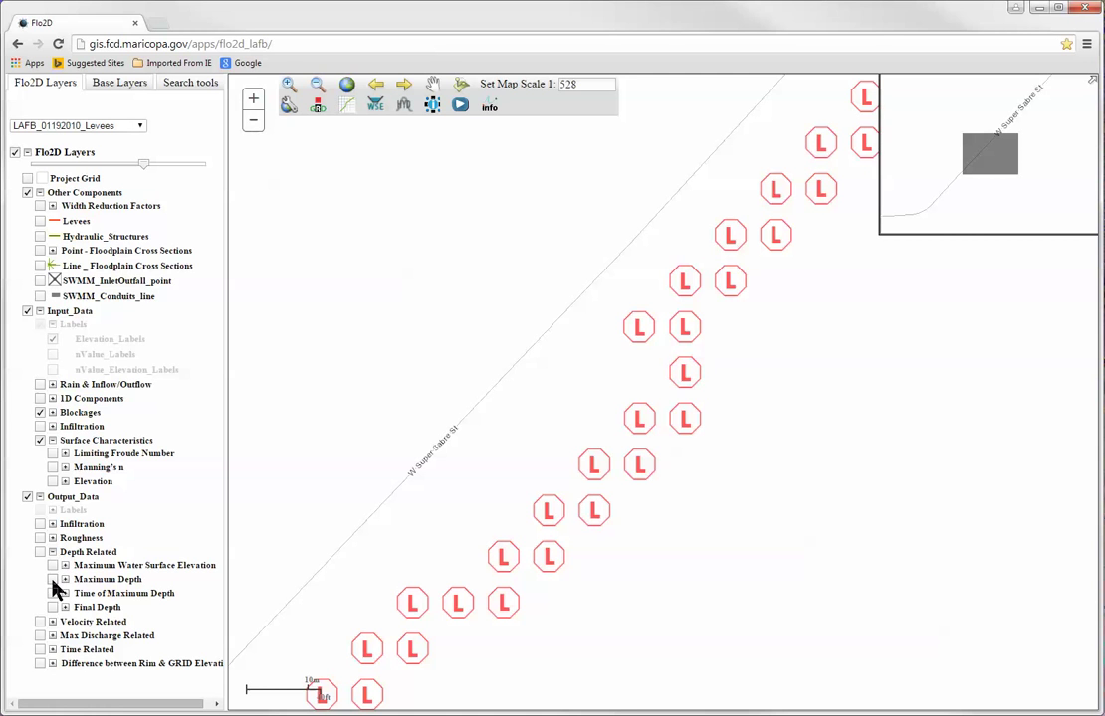
left_click(52, 579)
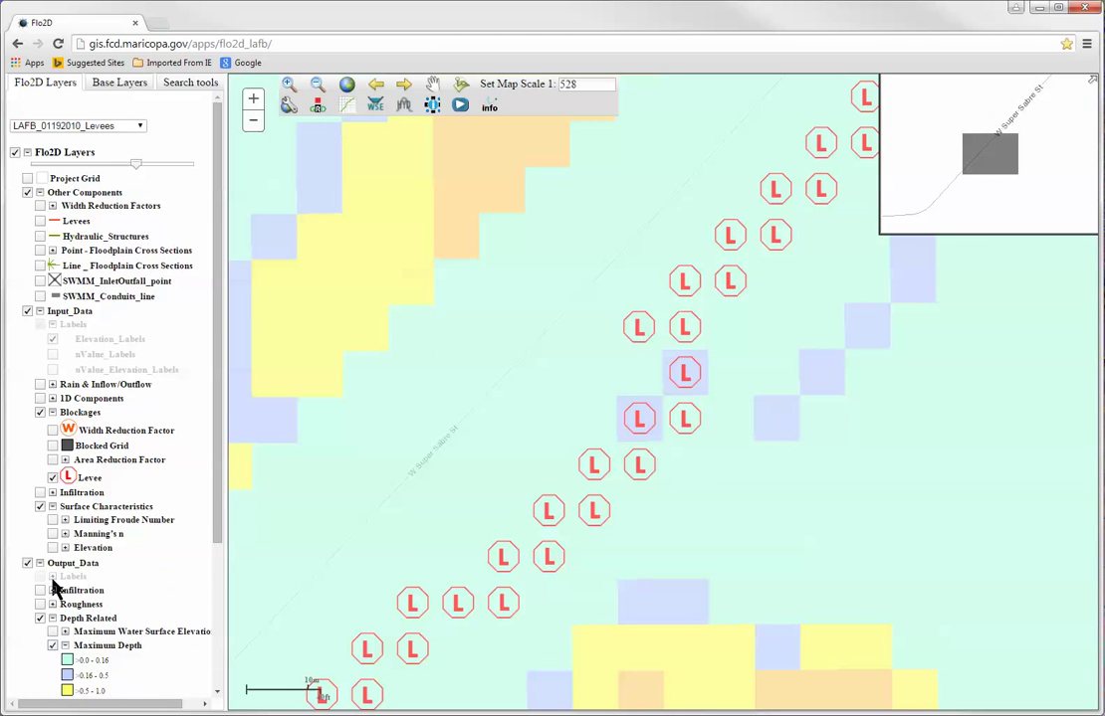
scroll("down", 3)
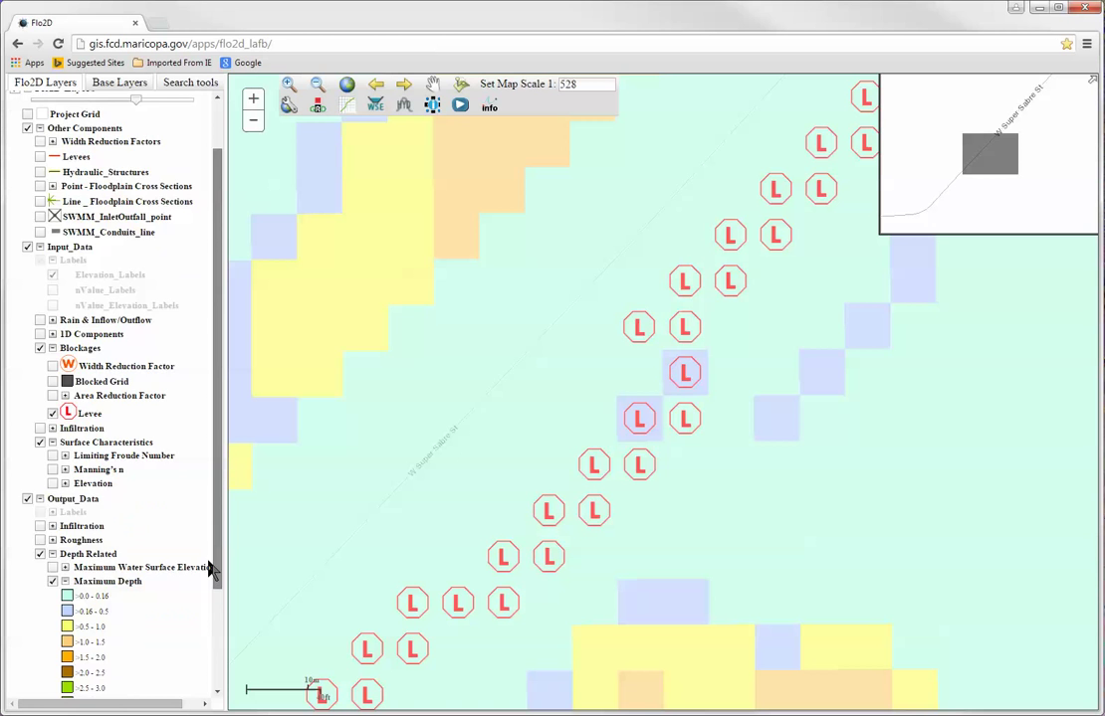
scroll("down", 3)
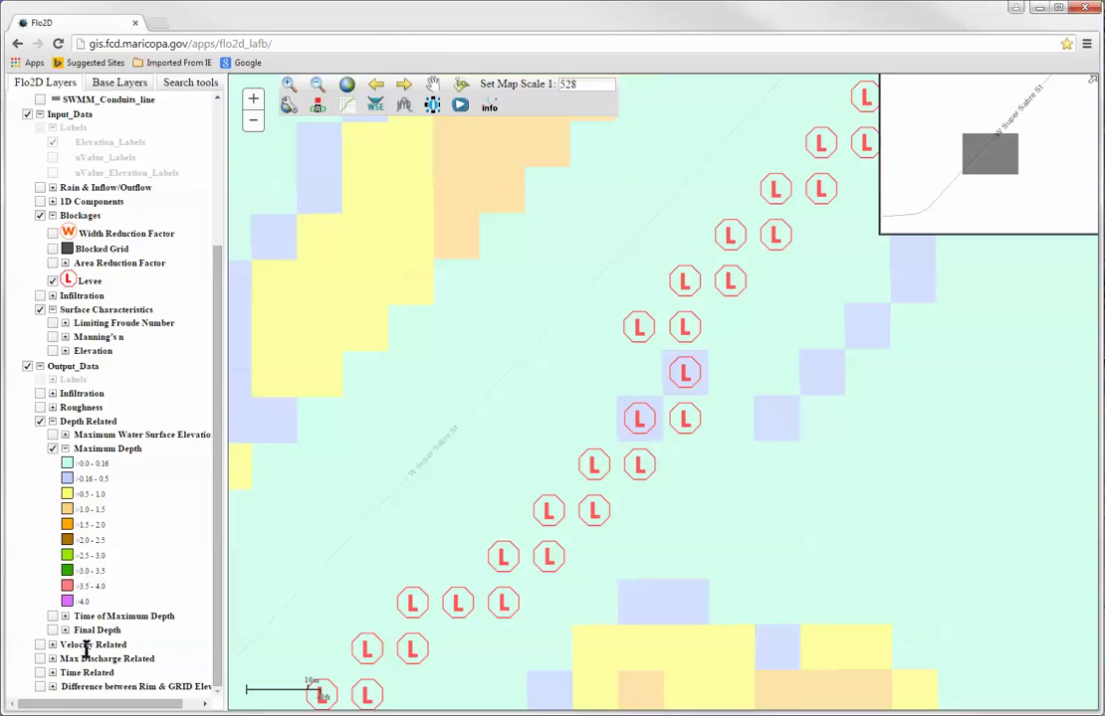